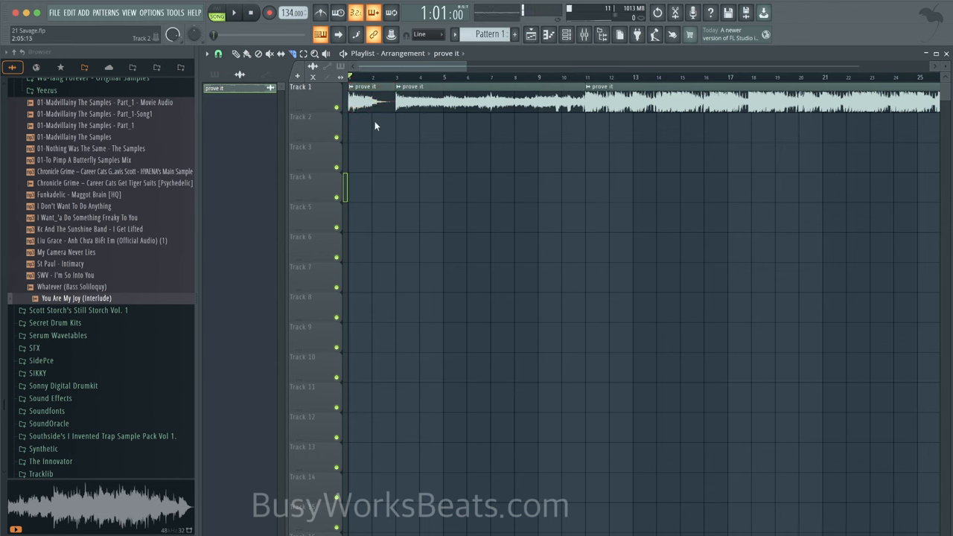
# Step: Play through the reference track and mark the intro and hook section starts on the timeline
pyautogui.click(365, 97)
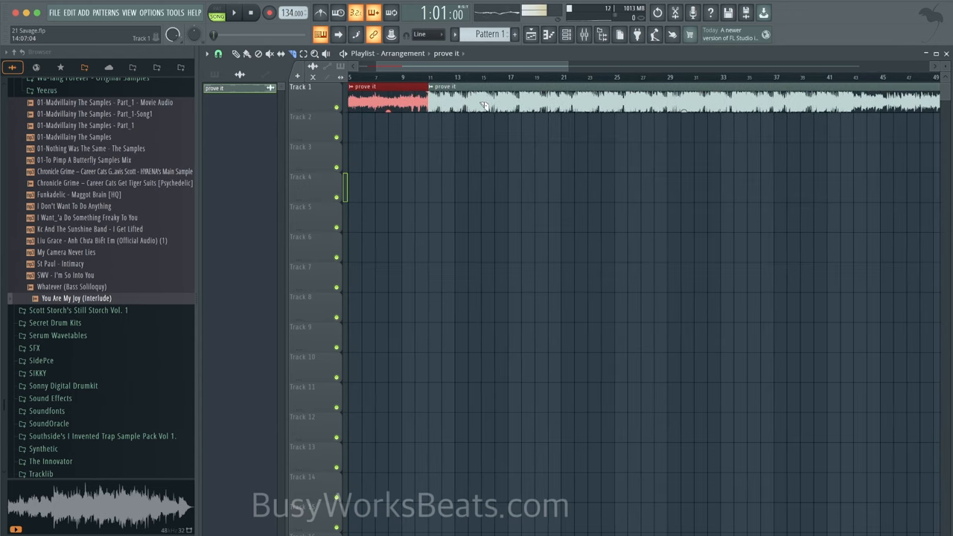
pyautogui.hscroll(3)
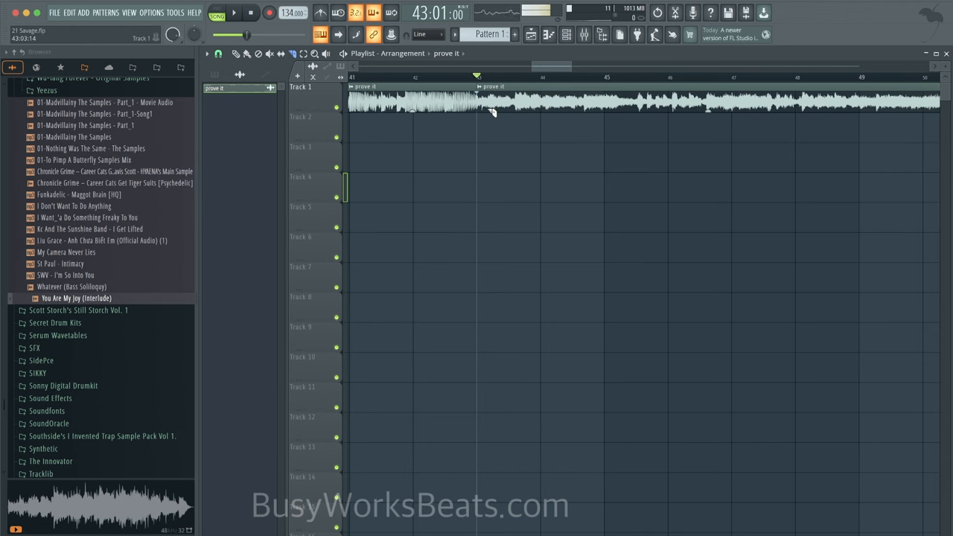
pyautogui.hscroll(3)
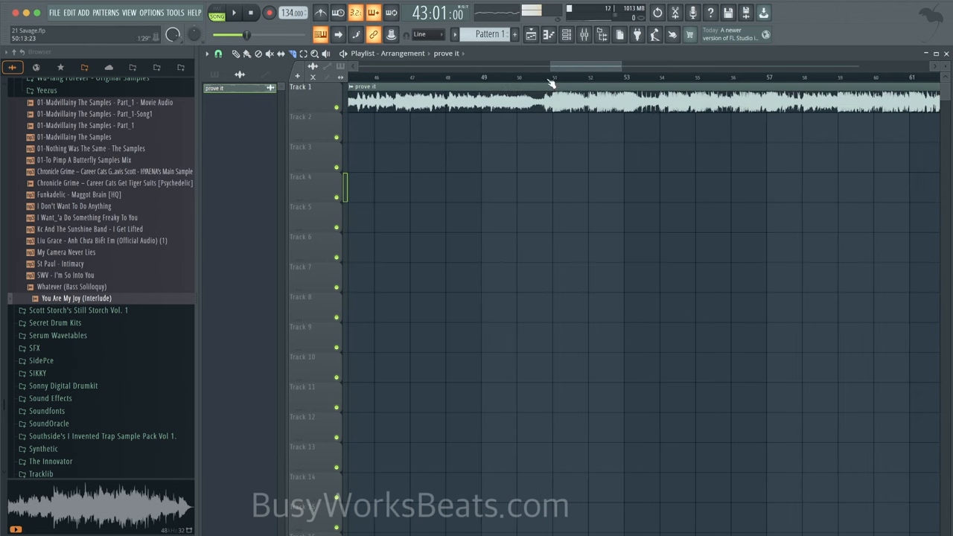
pyautogui.hscroll(3)
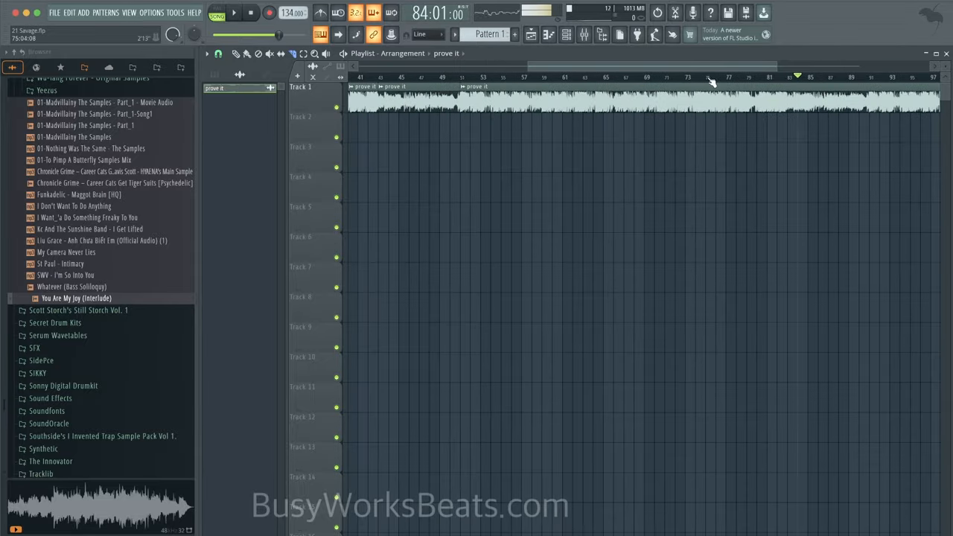
pyautogui.click(816, 78)
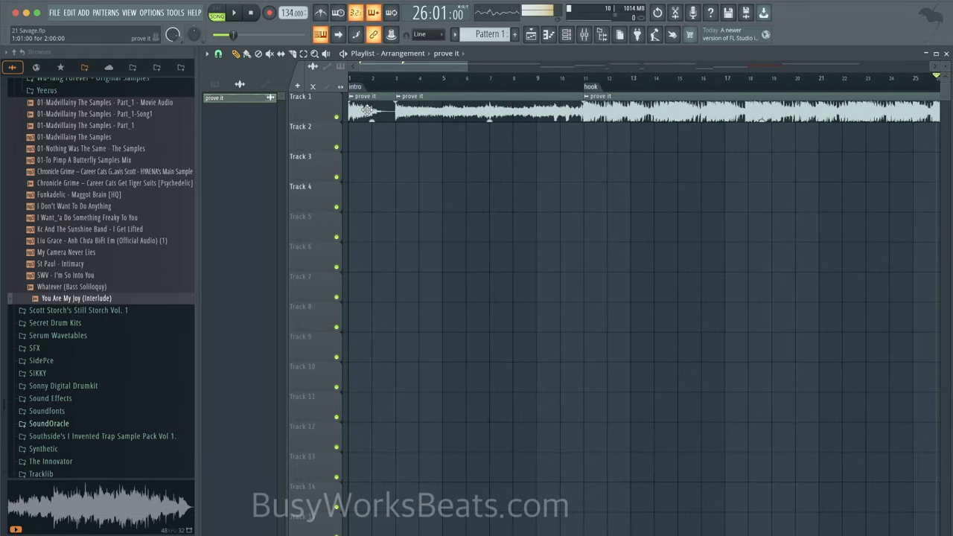
# Step: Slice the reference clip at the intro boundary and move the pieces onto separate tracks
pyautogui.click(372, 112)
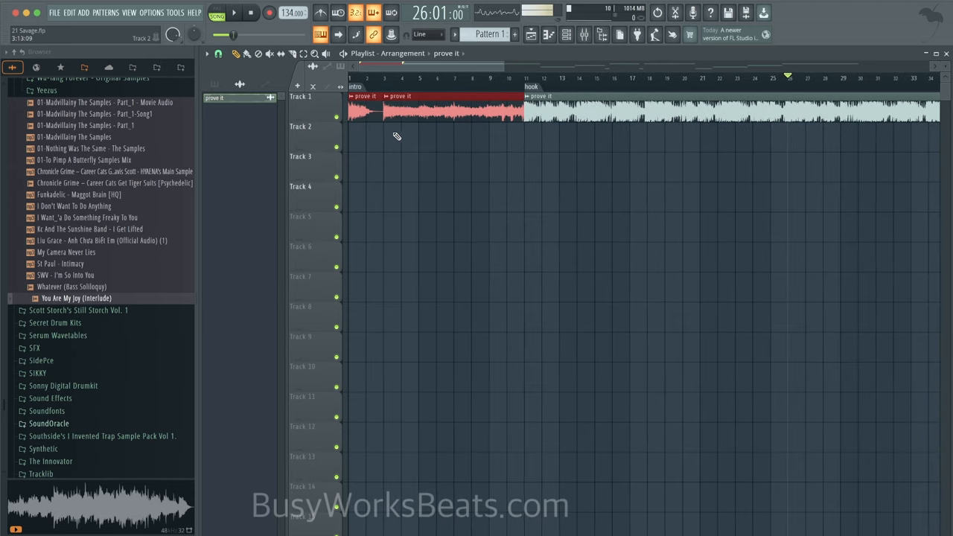
pyautogui.moveTo(445, 134)
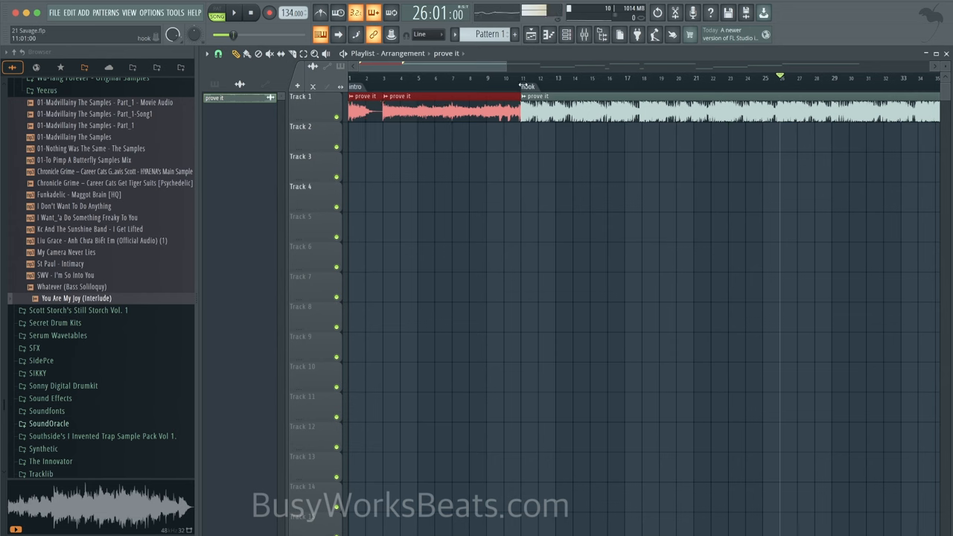
pyautogui.rightClick(524, 88)
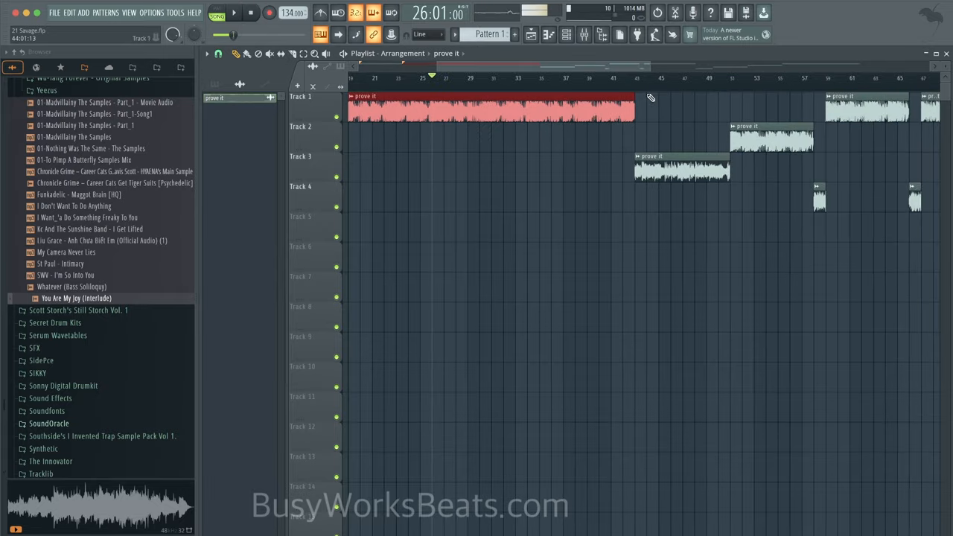
# Step: Add markers named prechorus, chorus and transition over the arranged sample pieces
pyautogui.click(211, 54)
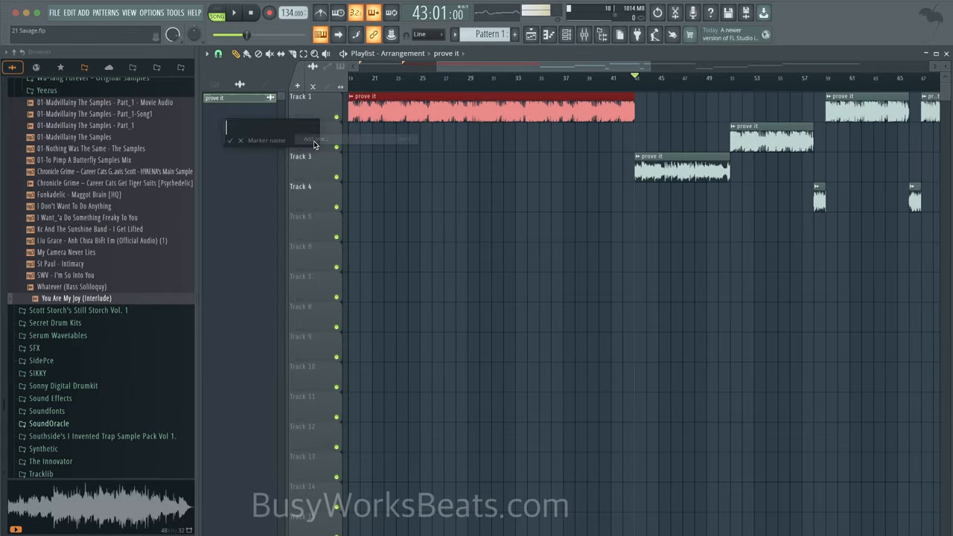
pyautogui.write('prechorus')
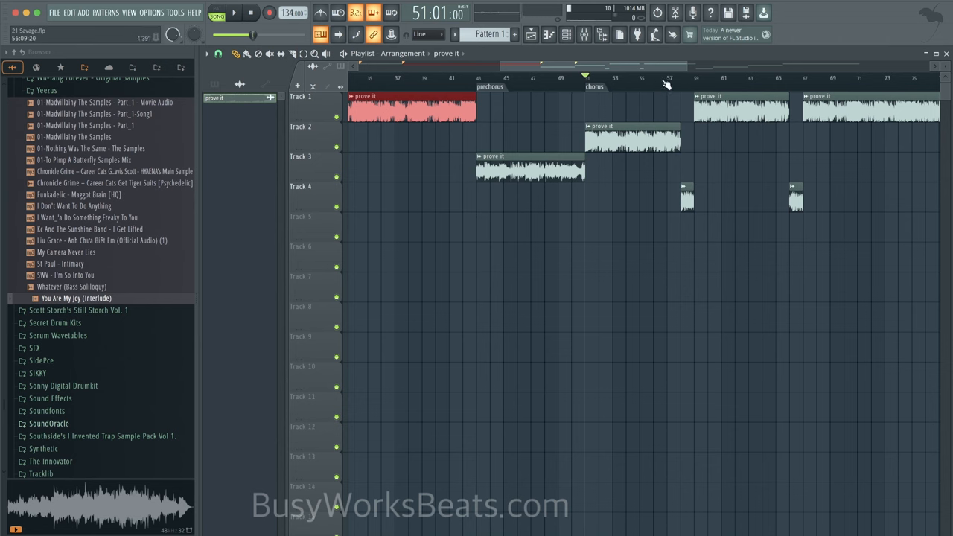
pyautogui.click(207, 53)
pyautogui.write('tra')
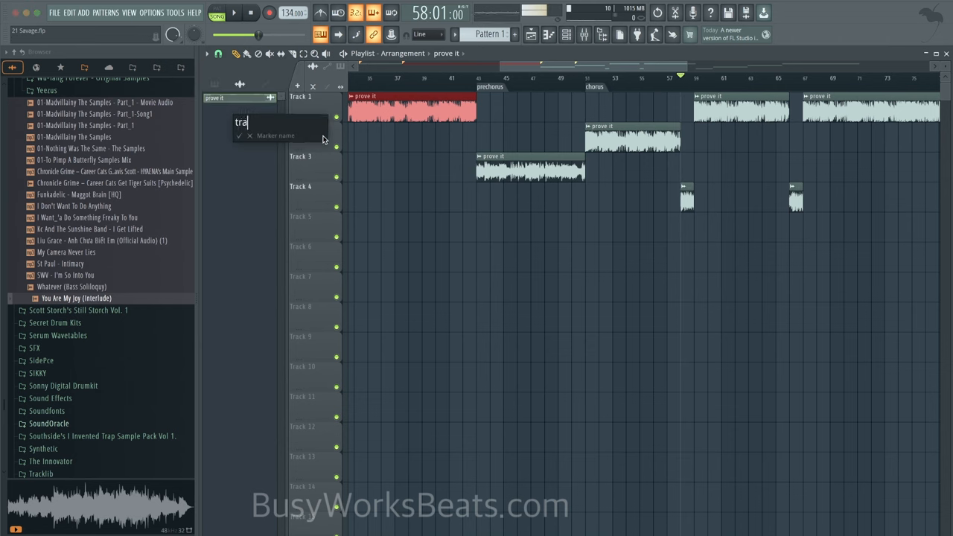
pyautogui.press('Enter')
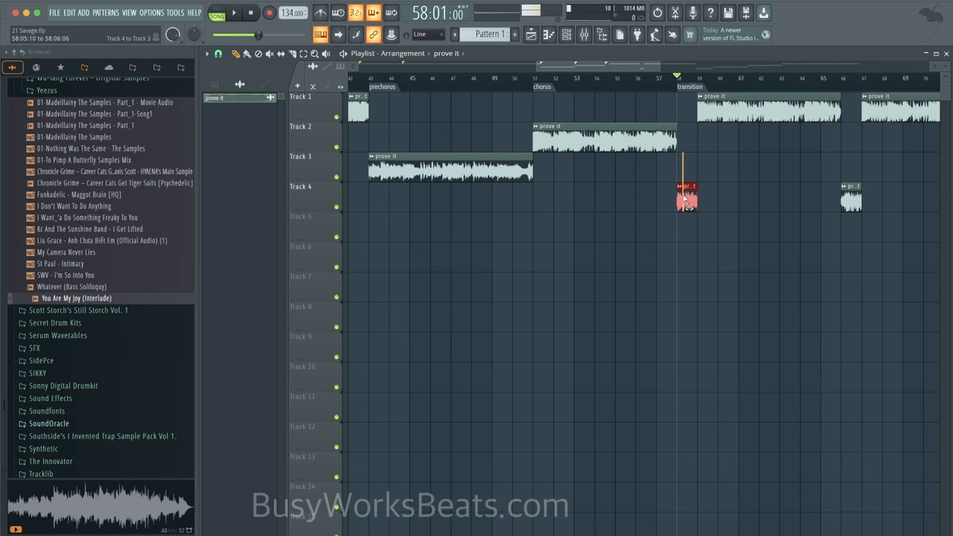
pyautogui.hscroll(3)
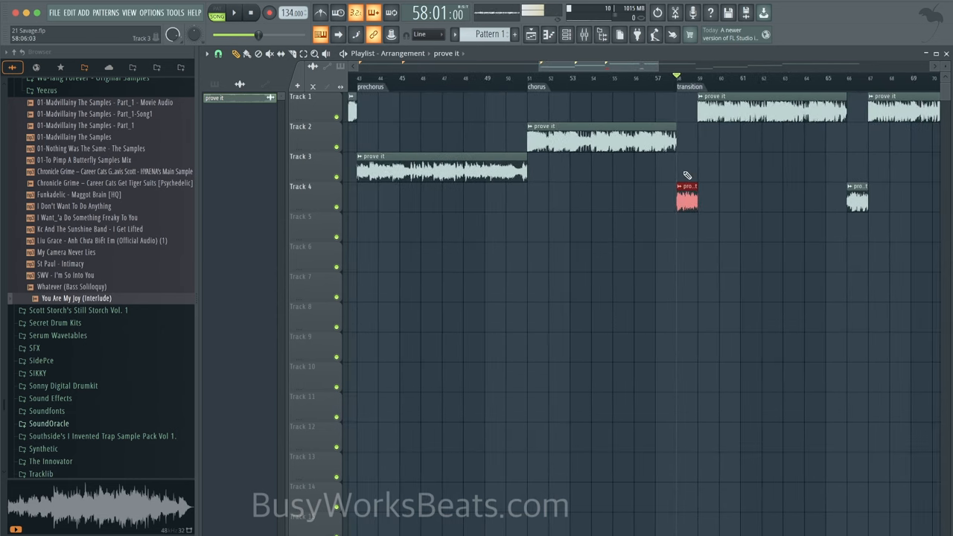
pyautogui.hscroll(3)
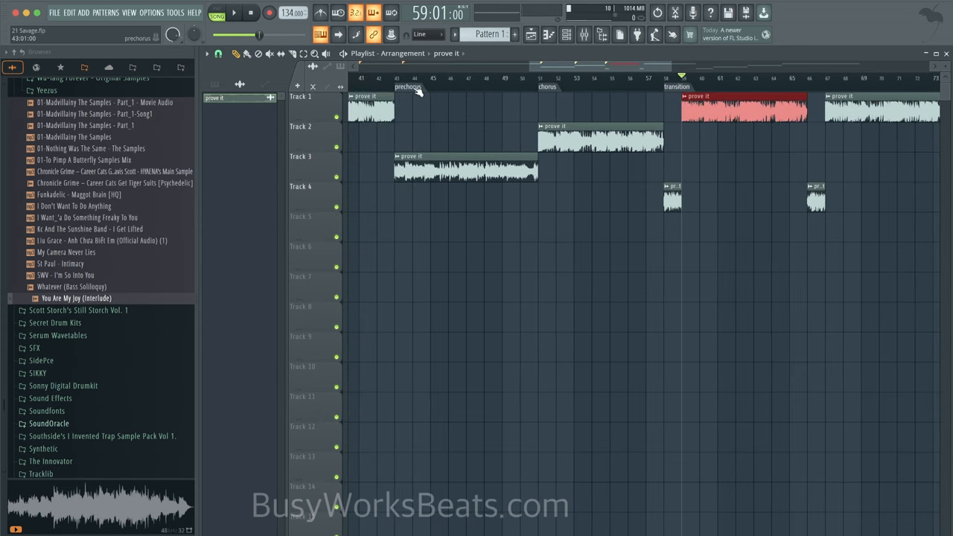
pyautogui.click(409, 88)
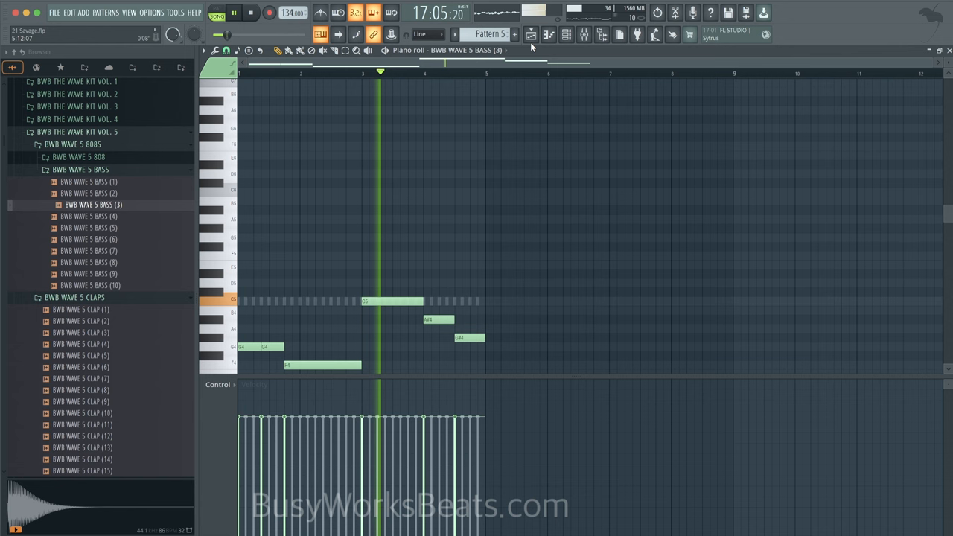
# Step: Show Pattern 5's channel list with the kick, snare, 808, hat and bass steps
pyautogui.click(530, 35)
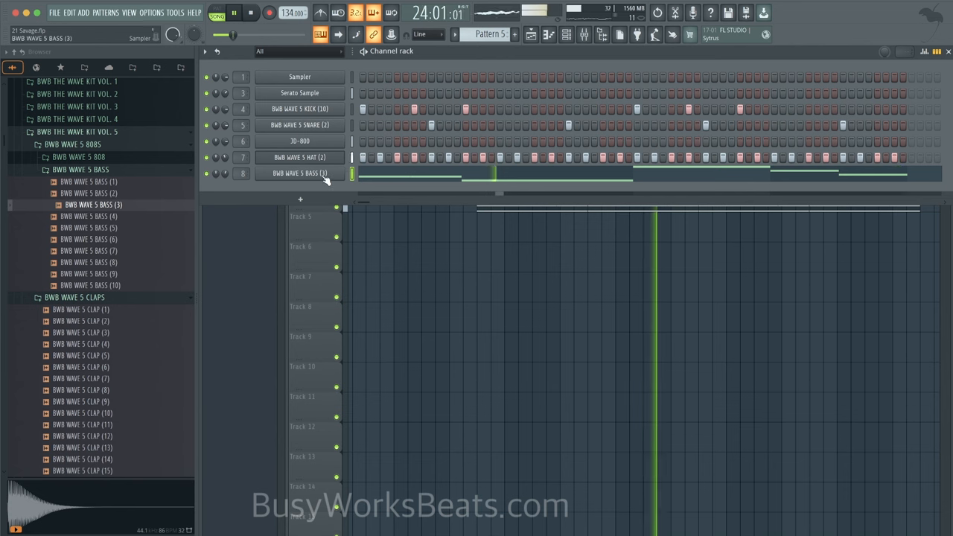
# Step: Check the bass, hat, kick and Serato Sample channel settings before returning to the playlist
pyautogui.click(299, 173)
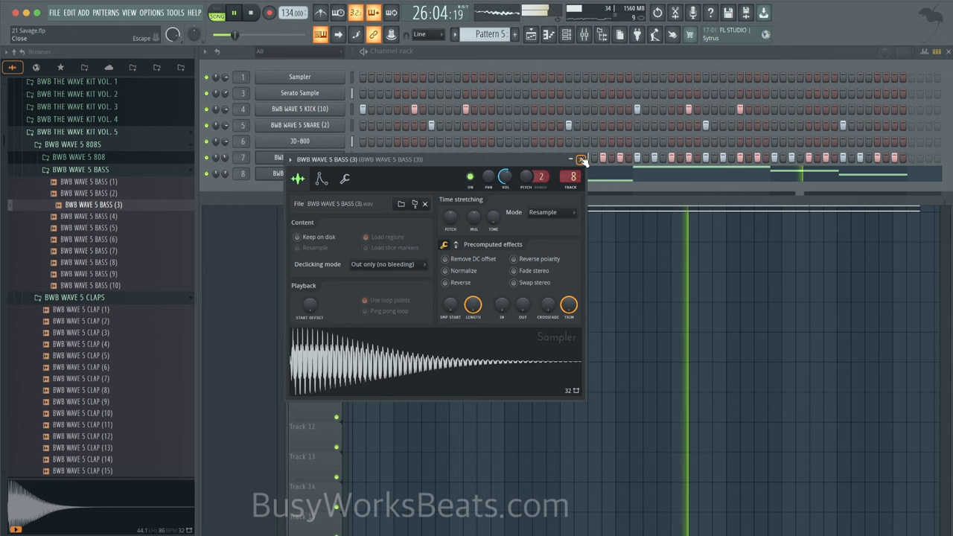
pyautogui.click(581, 157)
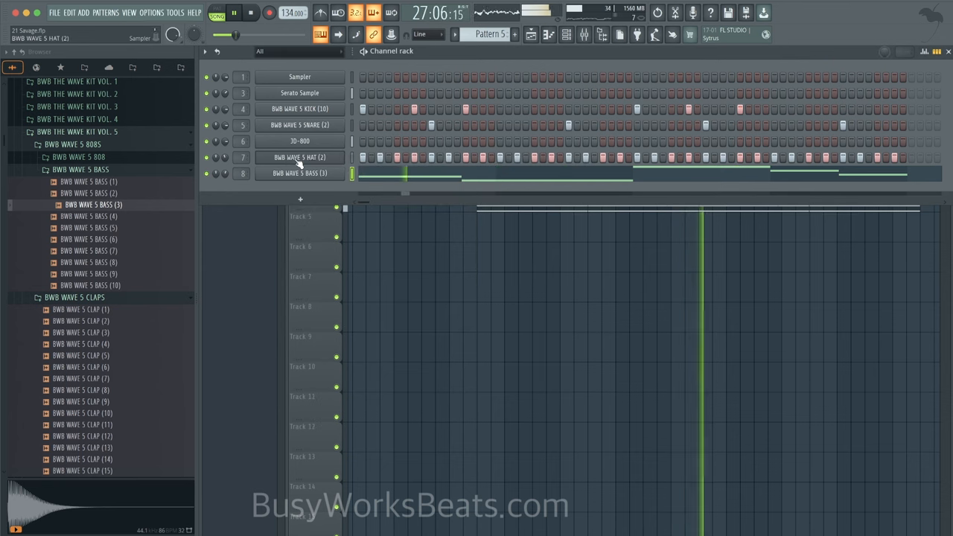
pyautogui.click(299, 109)
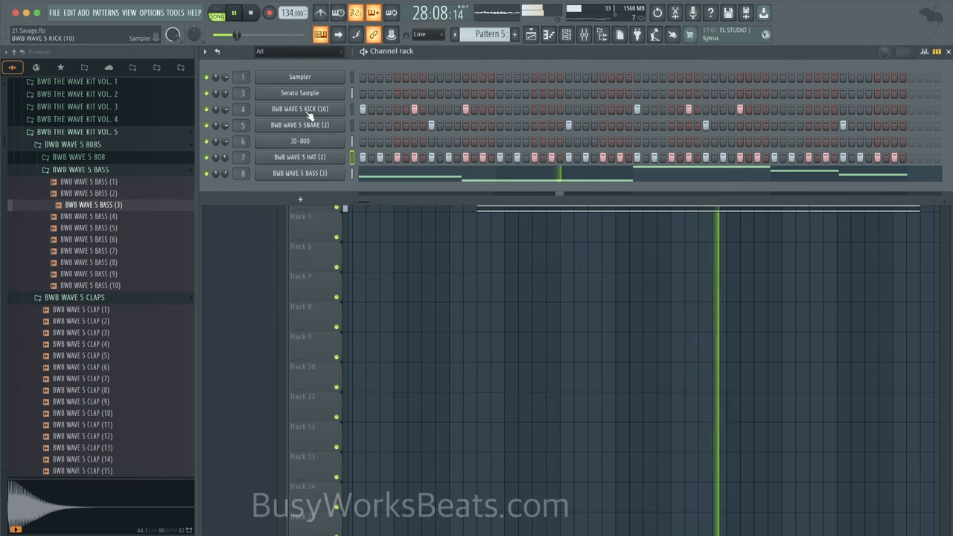
pyautogui.click(299, 125)
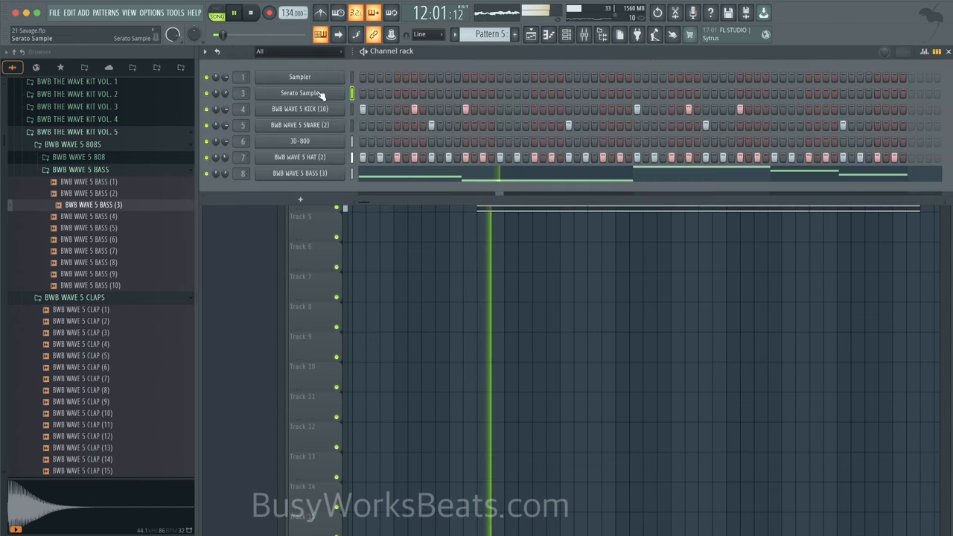
pyautogui.doubleClick(301, 92)
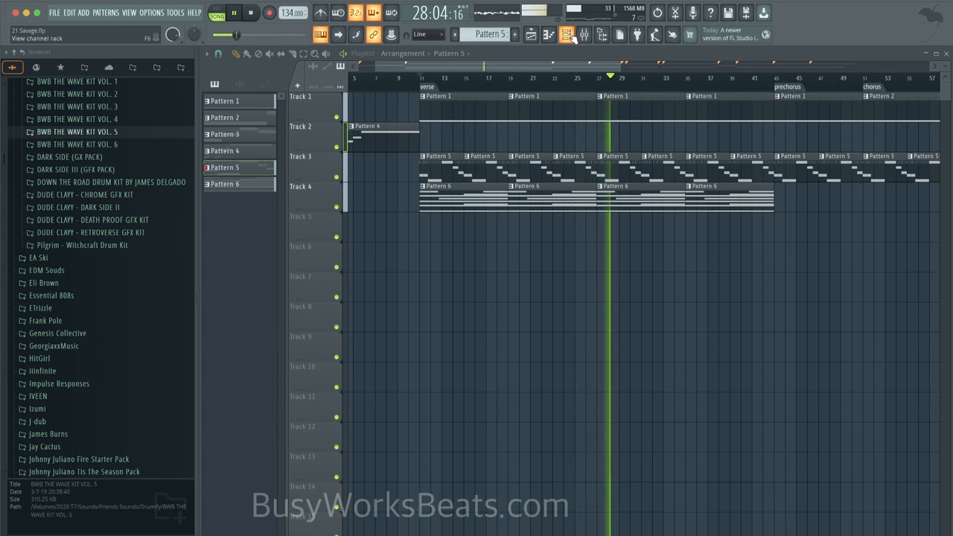
# Step: Paint the pattern clips through the second verse, transition, prechorus and chorus sections
pyautogui.click(542, 95)
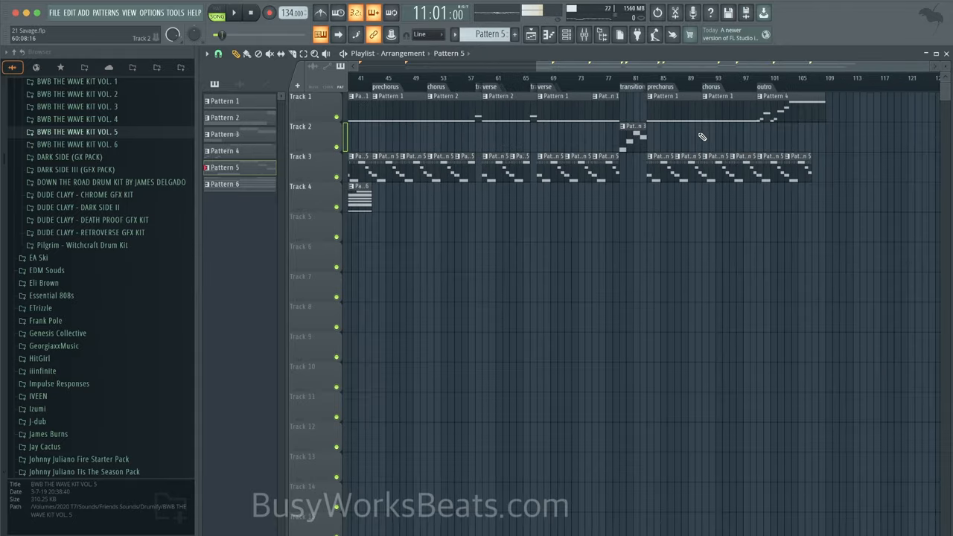
pyautogui.hscroll(-3)
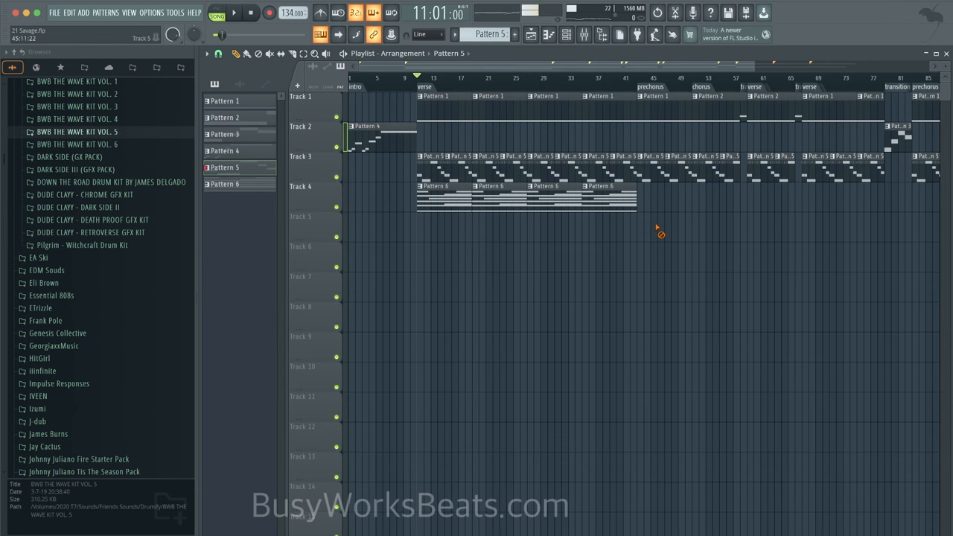